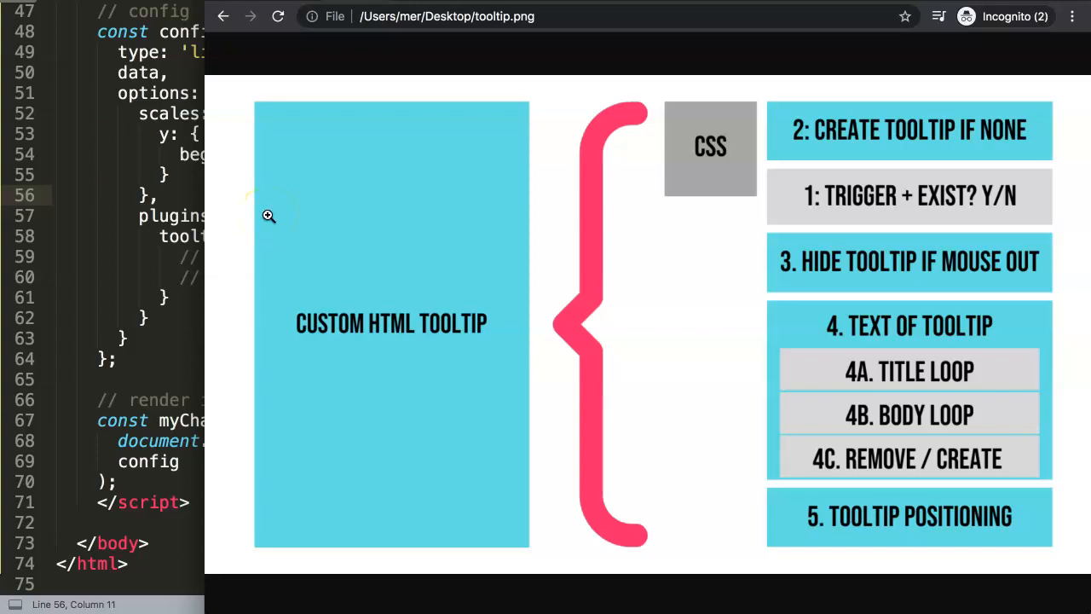
pyautogui.moveTo(816, 214)
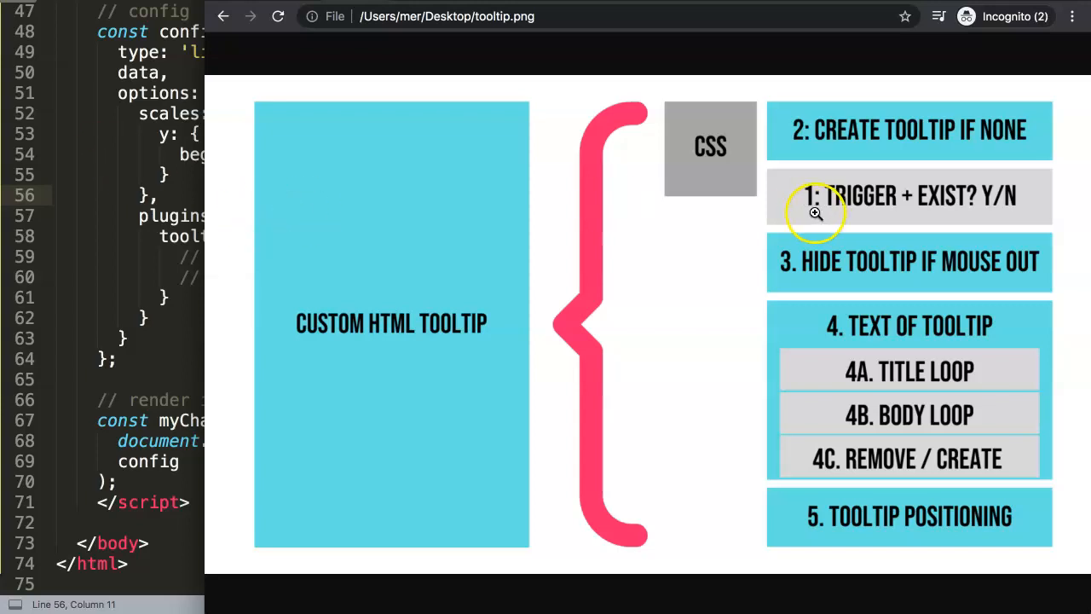
pyautogui.moveTo(832, 207)
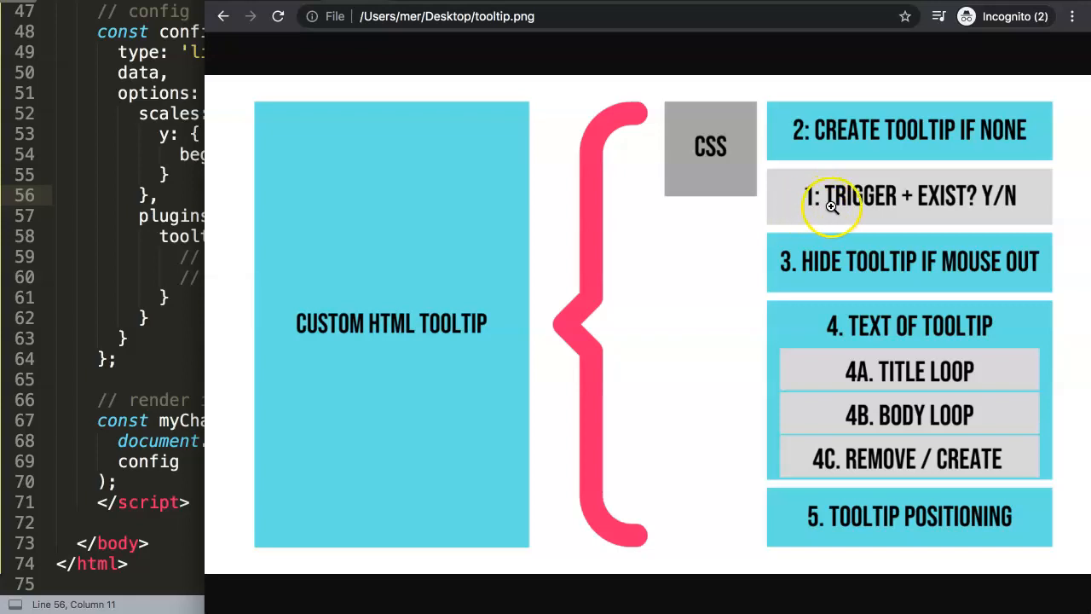
pyautogui.moveTo(906, 208)
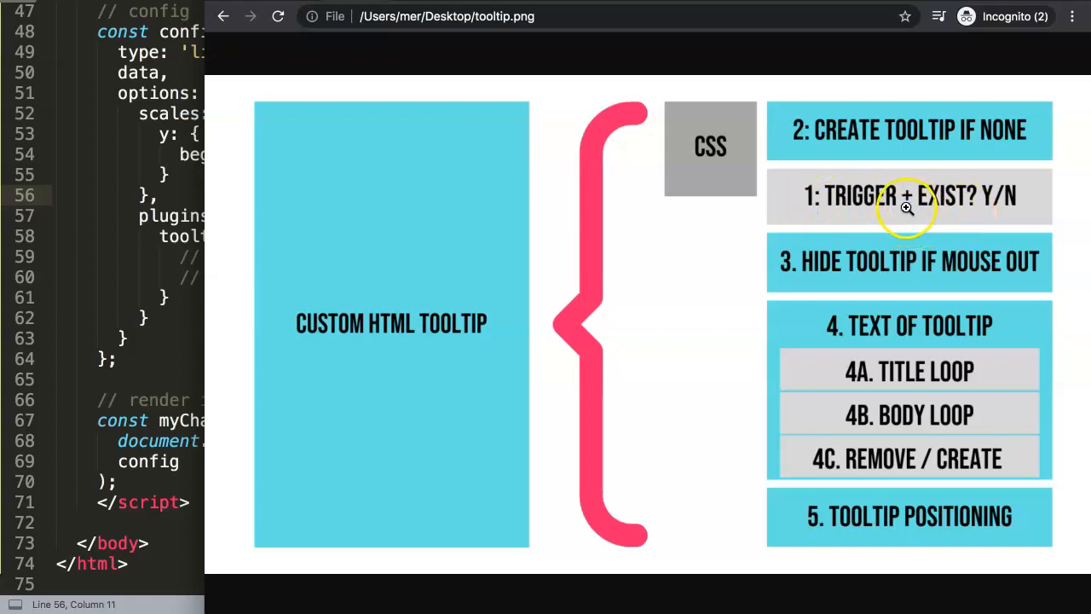
pyautogui.moveTo(991, 207)
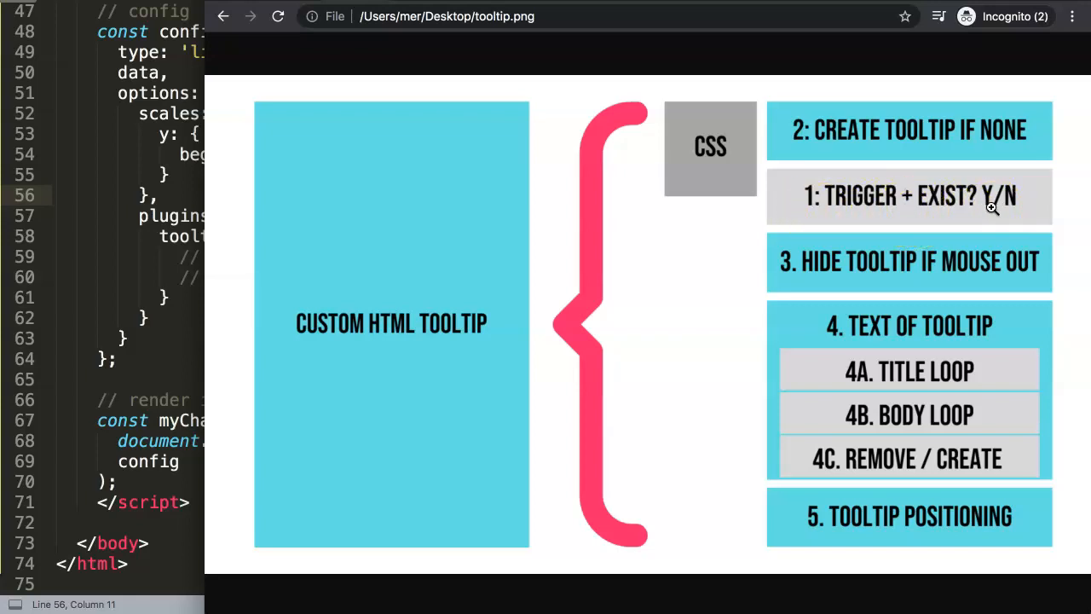
pyautogui.moveTo(265, 343)
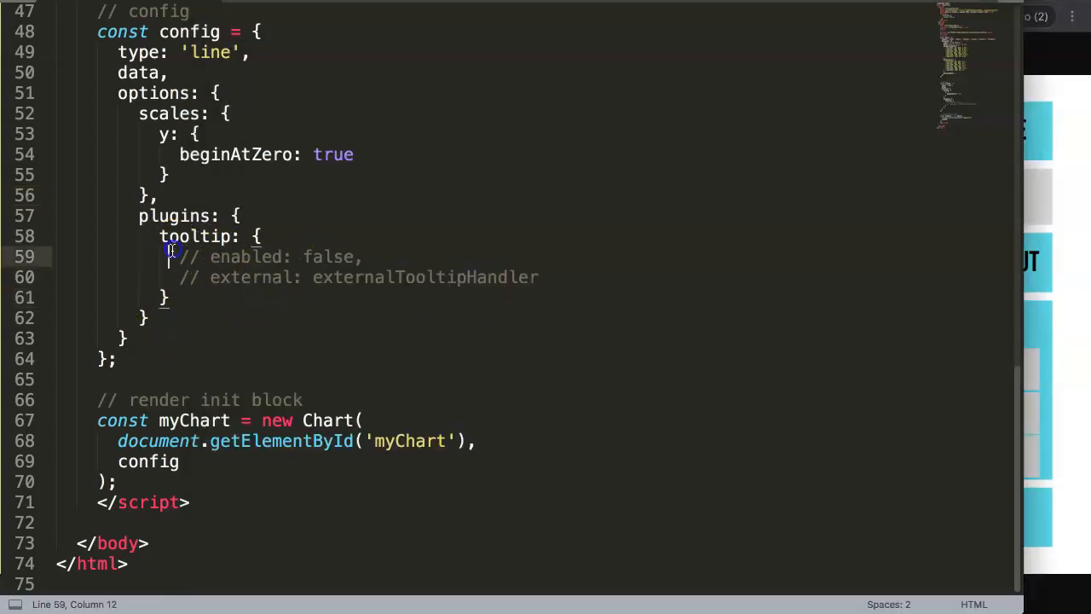
# - Uncomment the enabled: false and external: externalTooltipHandler lines and copy the handler name
pyautogui.moveTo(171, 256); pyautogui.dragTo(538, 277)
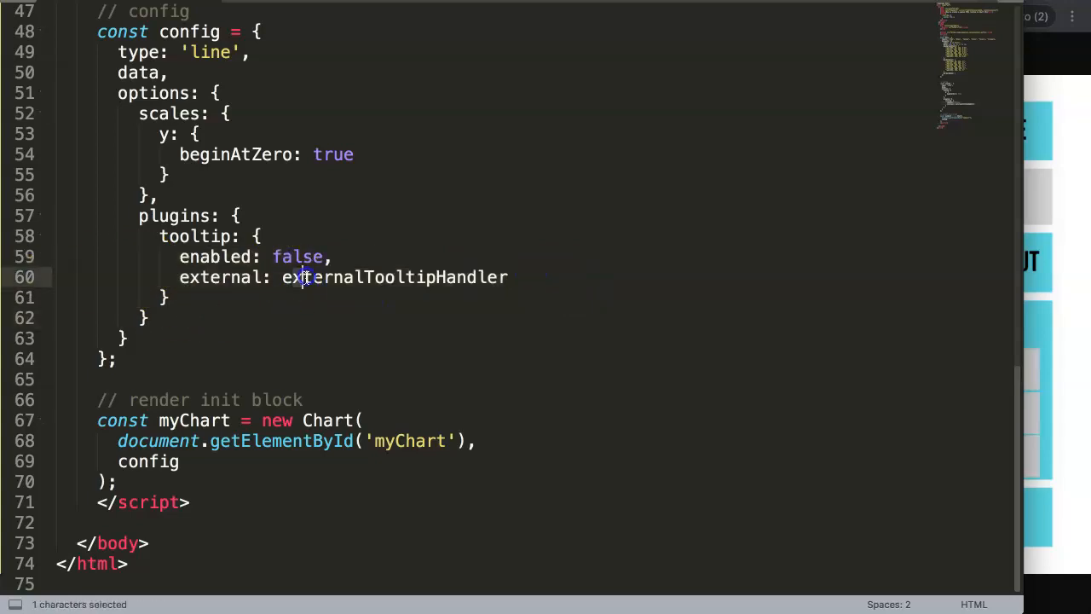
pyautogui.doubleClick(393, 276)
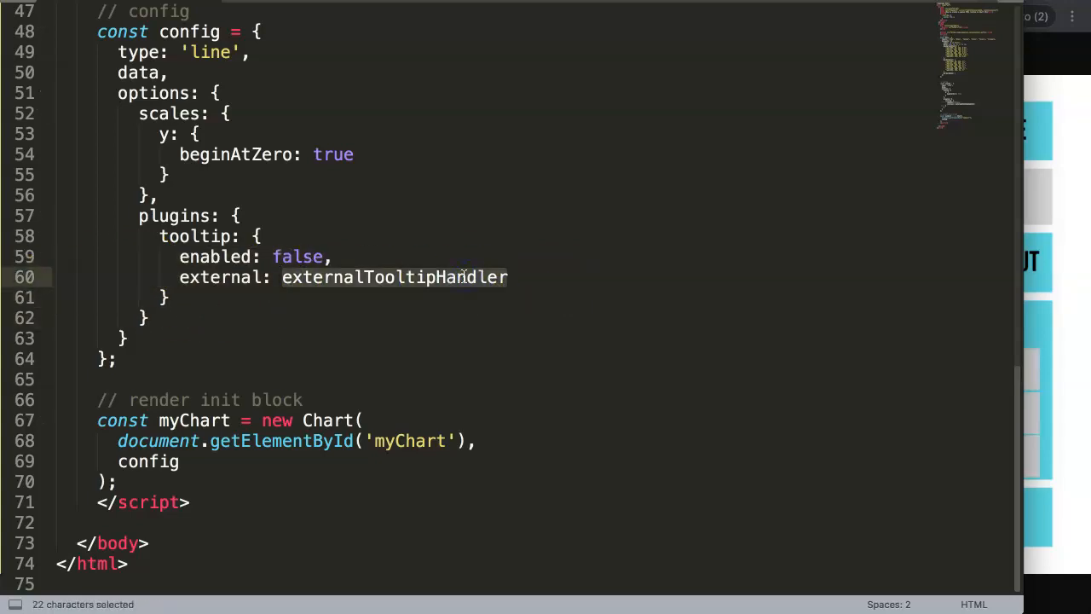
pyautogui.press('ctrl+c')
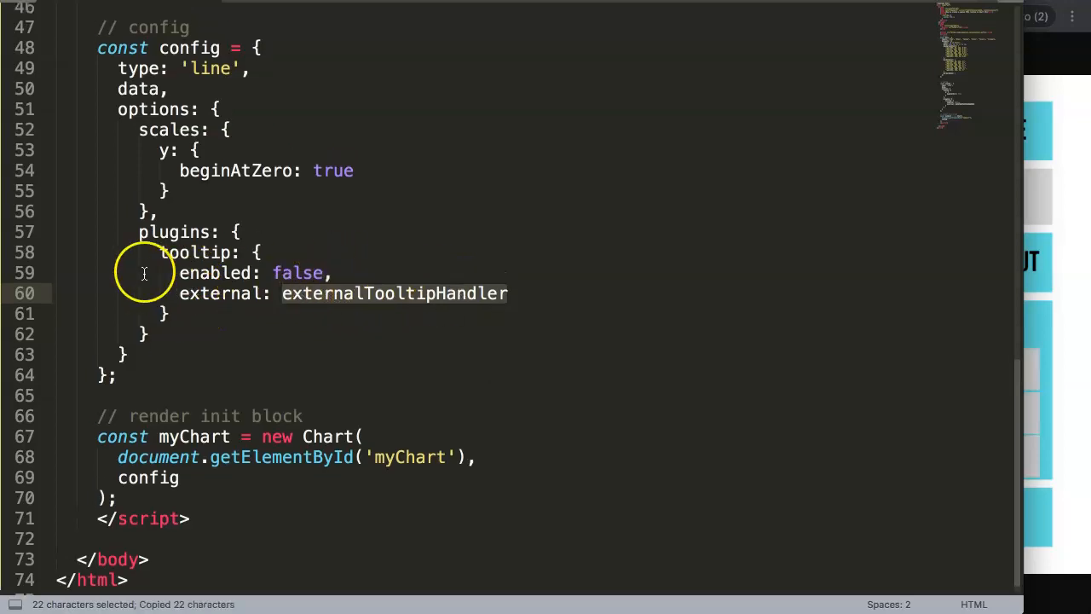
pyautogui.scroll(-3)
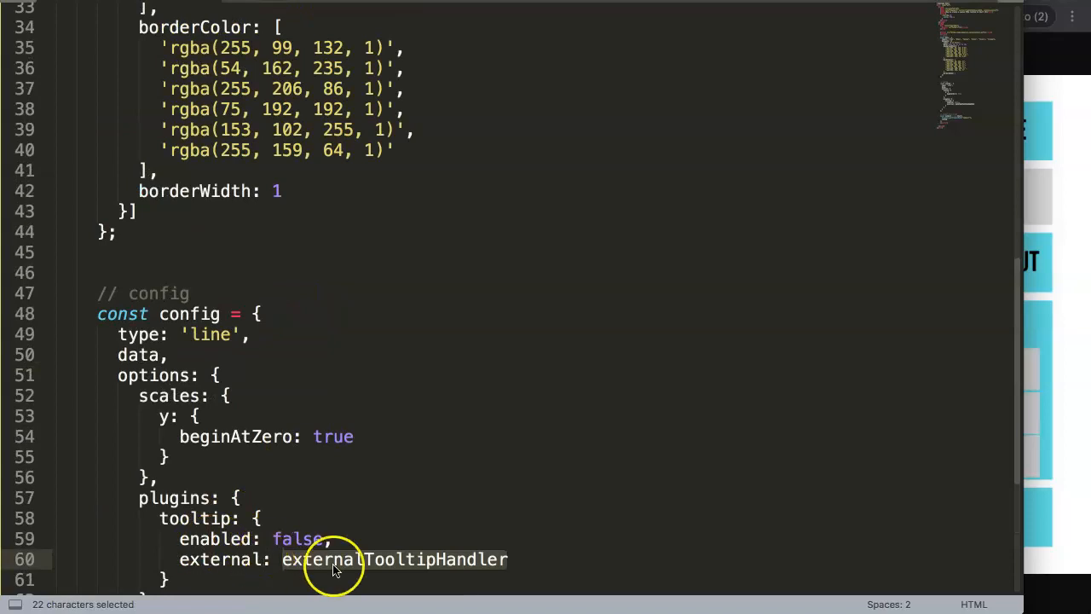
pyautogui.scroll(-3)
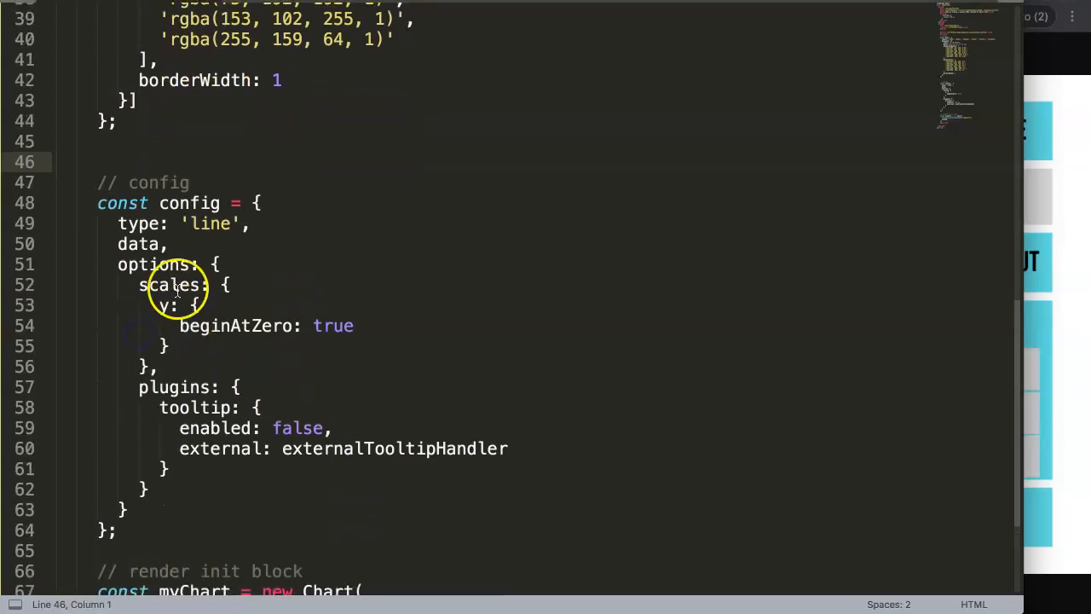
# - Add a '// custom tooltip block' comment above config and paste externalTooltipHandler beneath it
pyautogui.write('//')
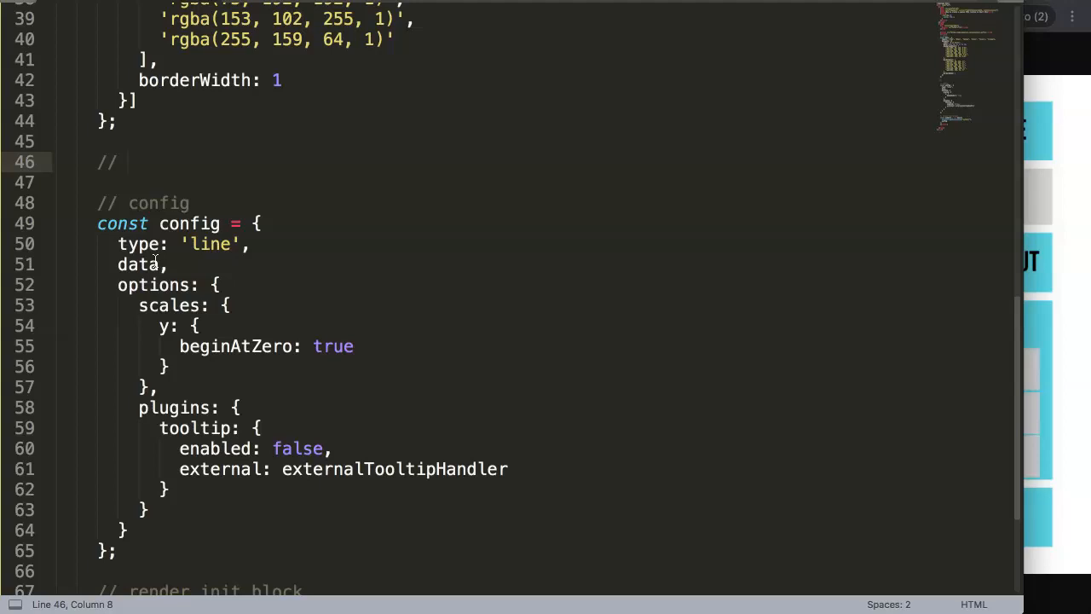
pyautogui.write('tooltip')
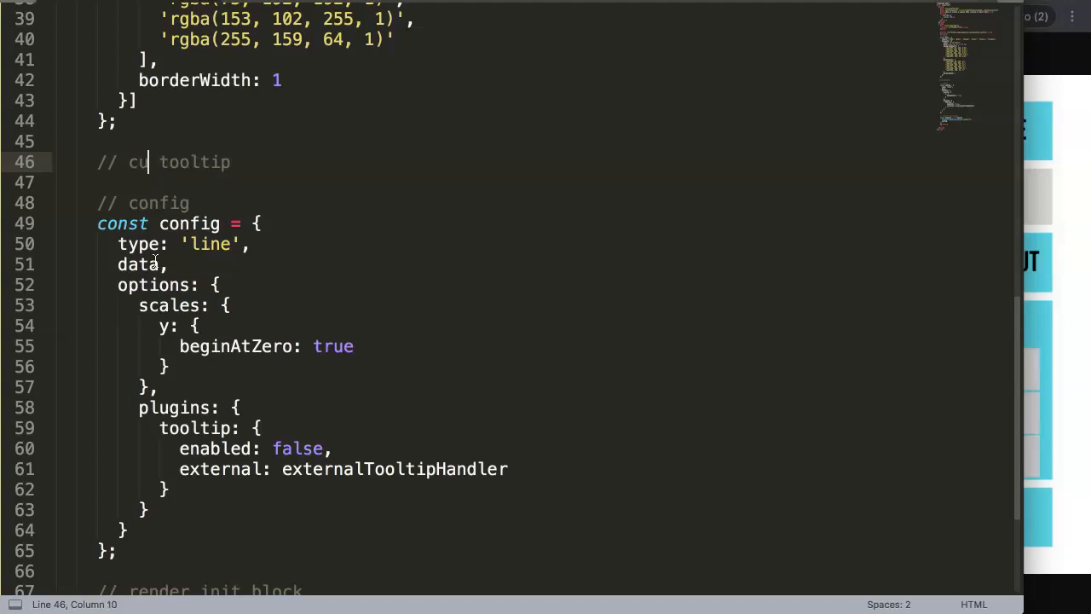
pyautogui.write('stom')
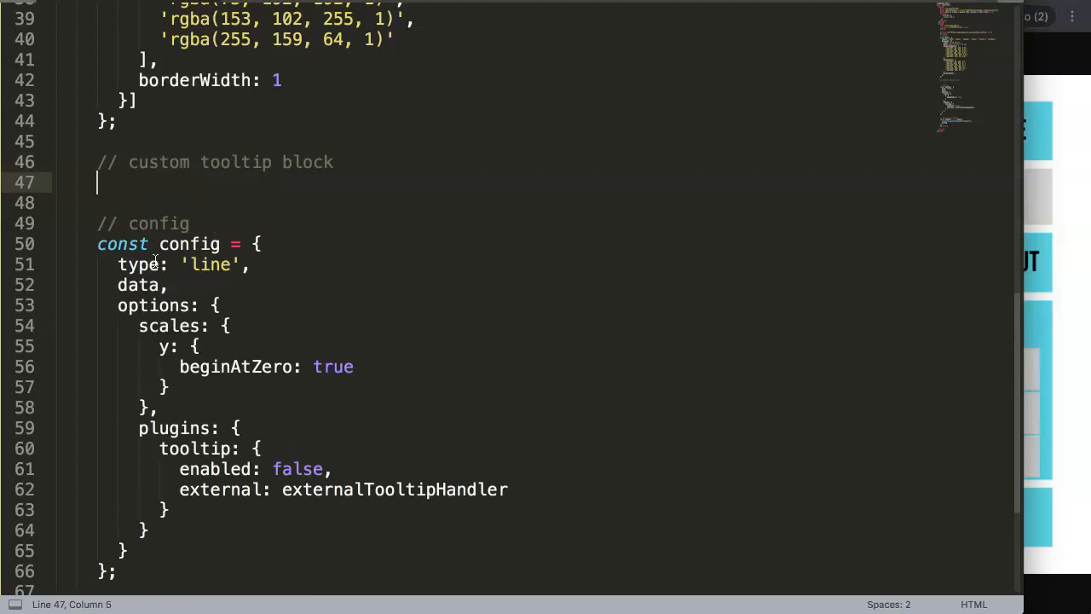
pyautogui.write('externalTooltipHandler')
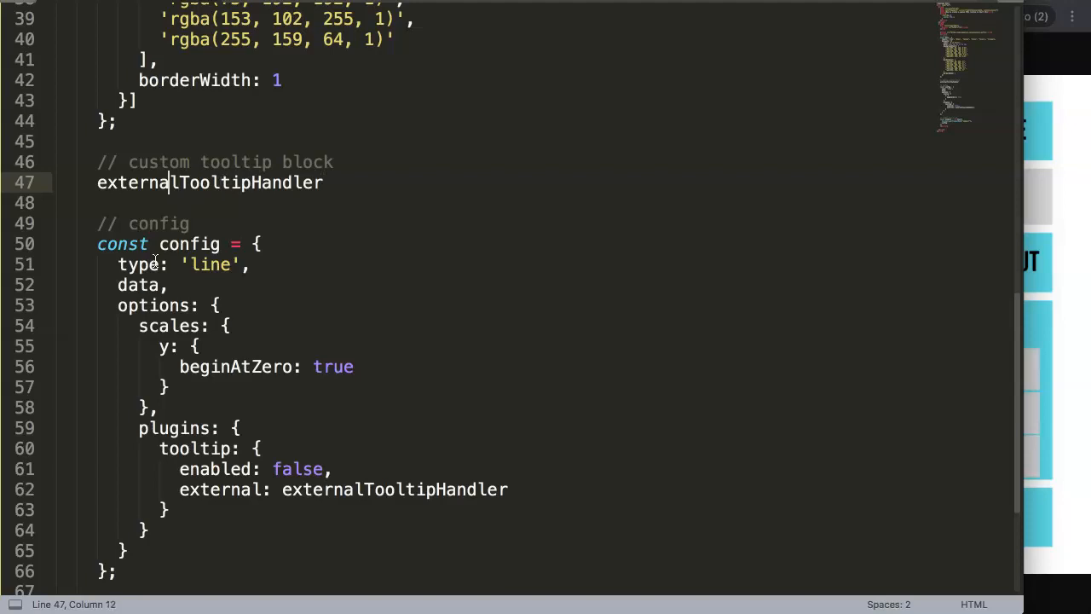
# - Define externalTooltipHandler as an empty arrow function taking context
pyautogui.write('const')
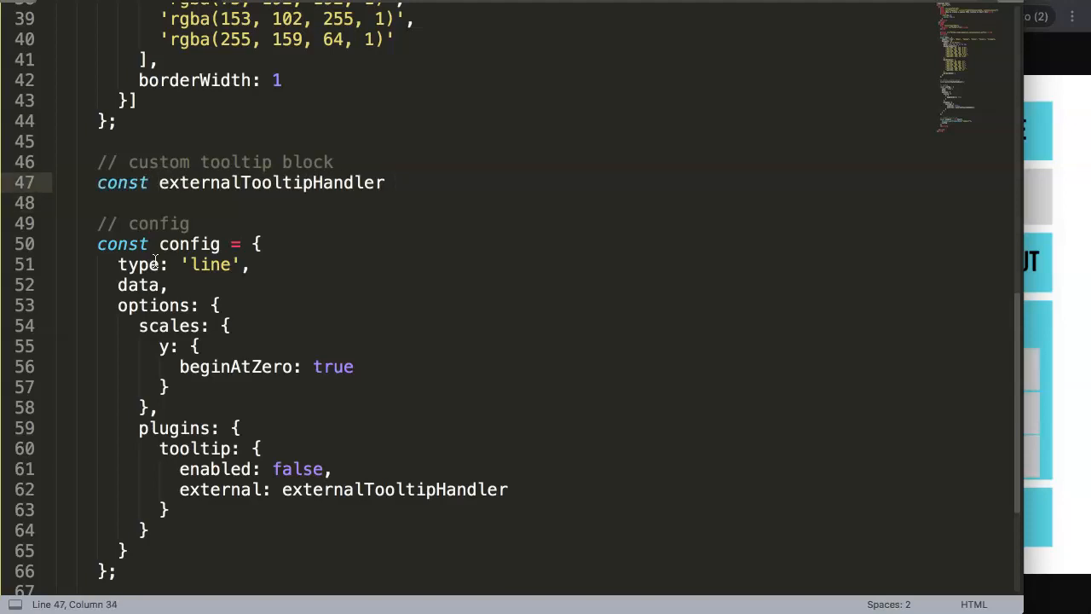
pyautogui.write('=')
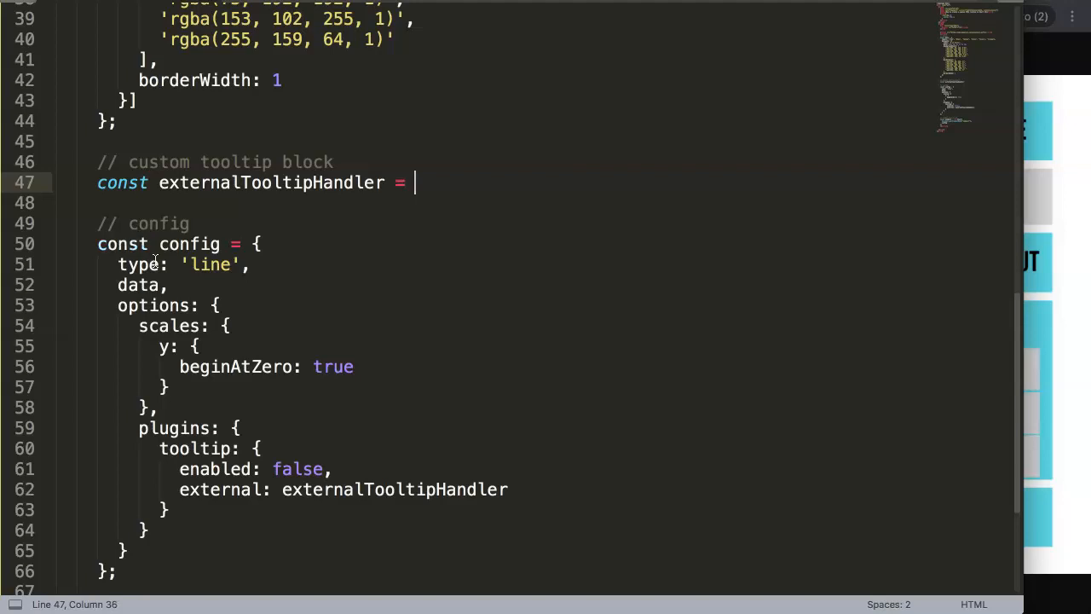
pyautogui.write('(conte')
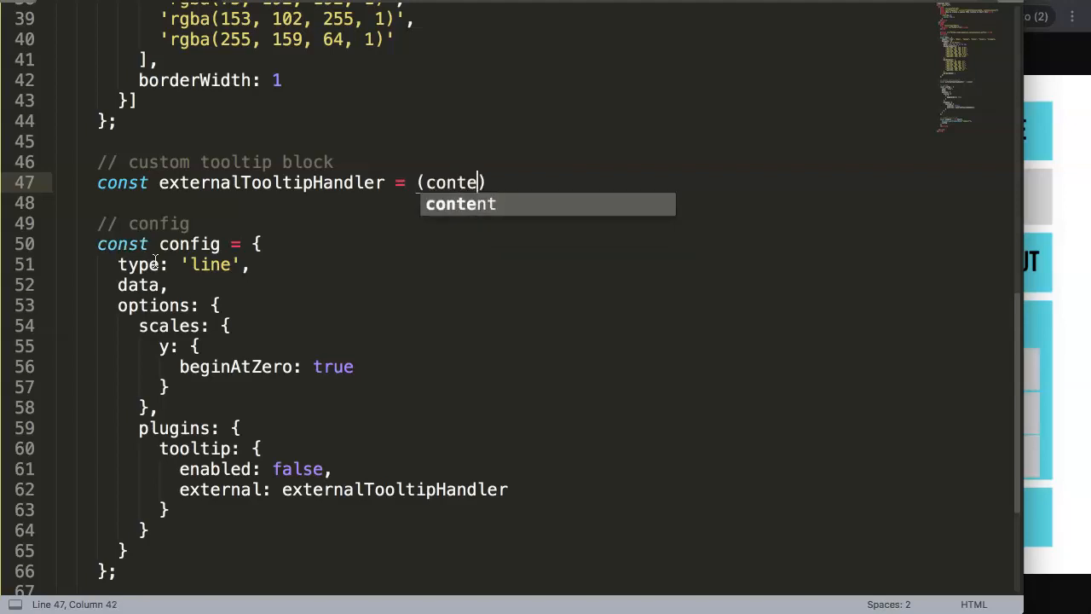
pyautogui.write('xt)')
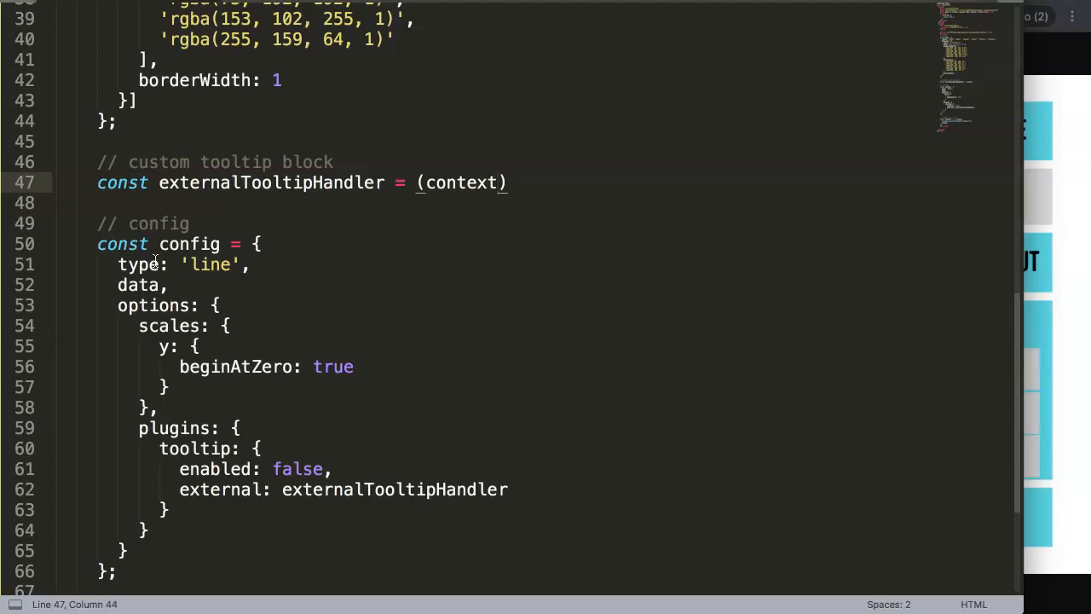
pyautogui.write('=>')
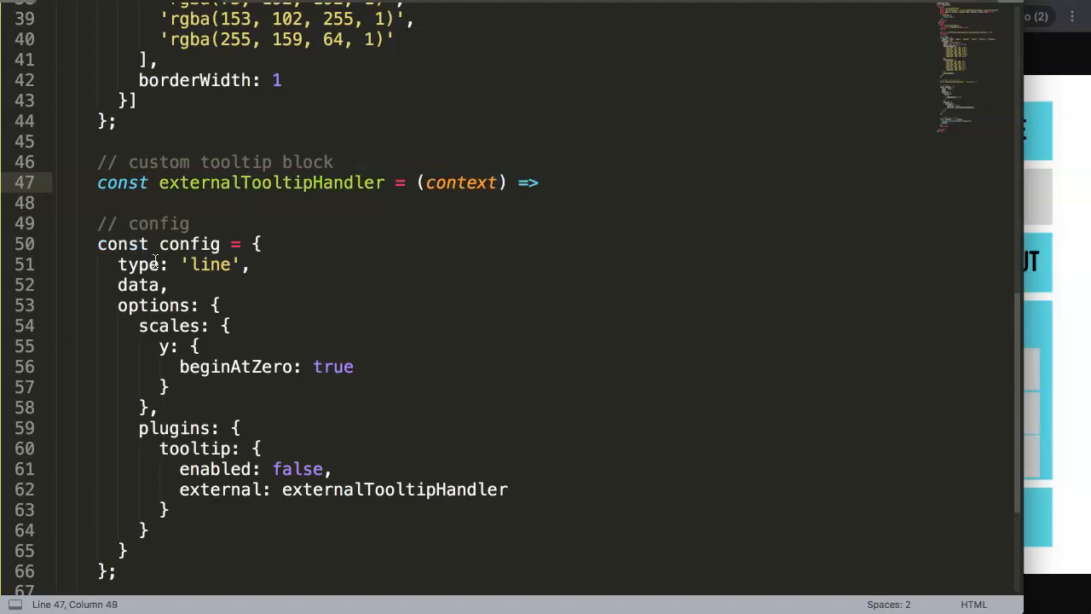
pyautogui.write('{}')
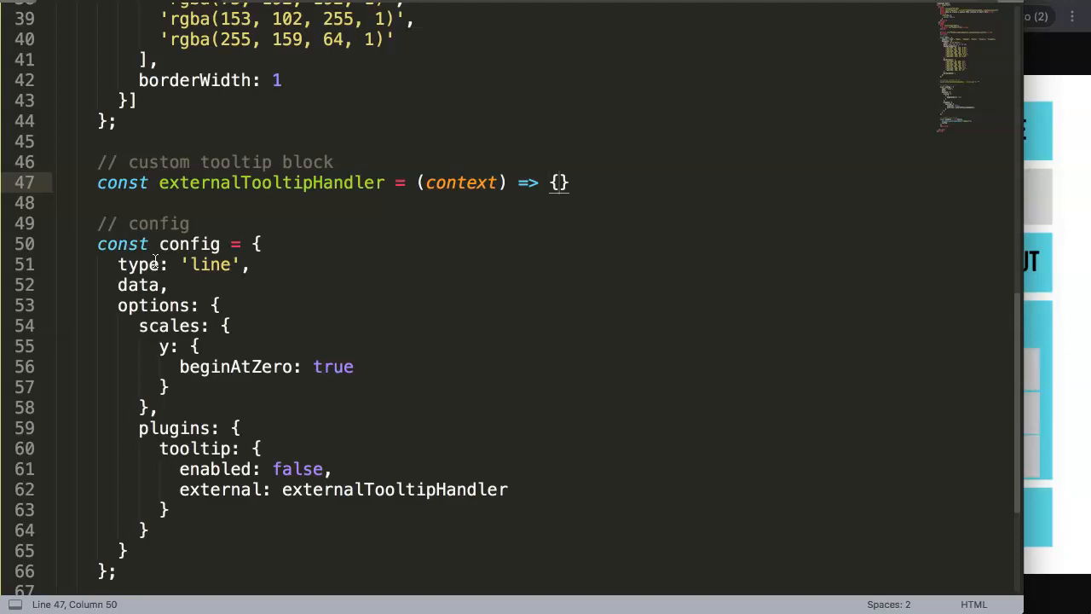
pyautogui.doubleClick(461, 182)
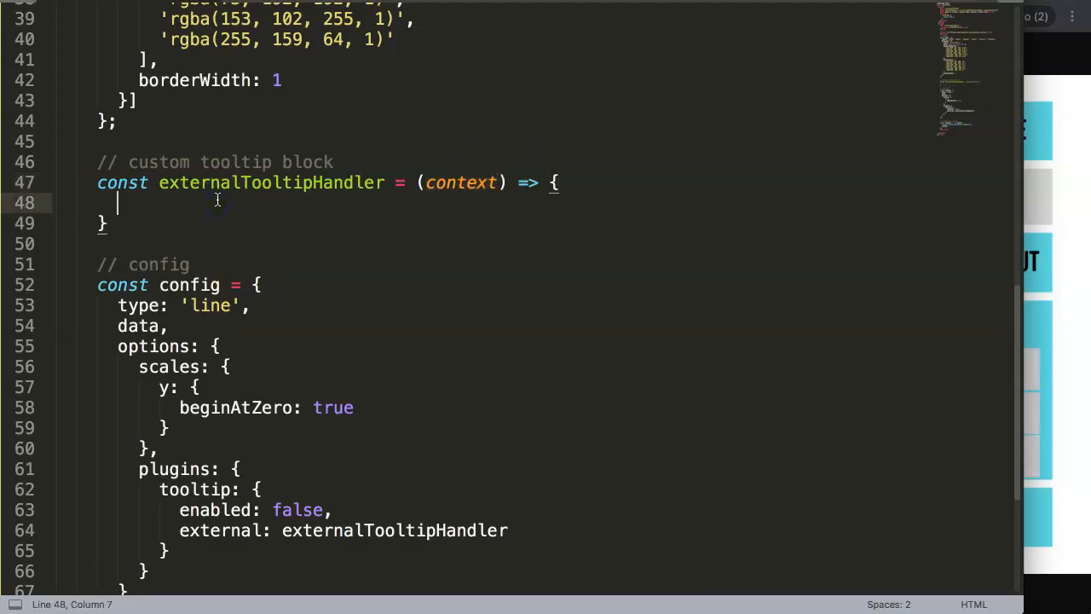
# - Write const {chart, tooltip} = context; in the handler body and begin another const line
pyautogui.write('const')
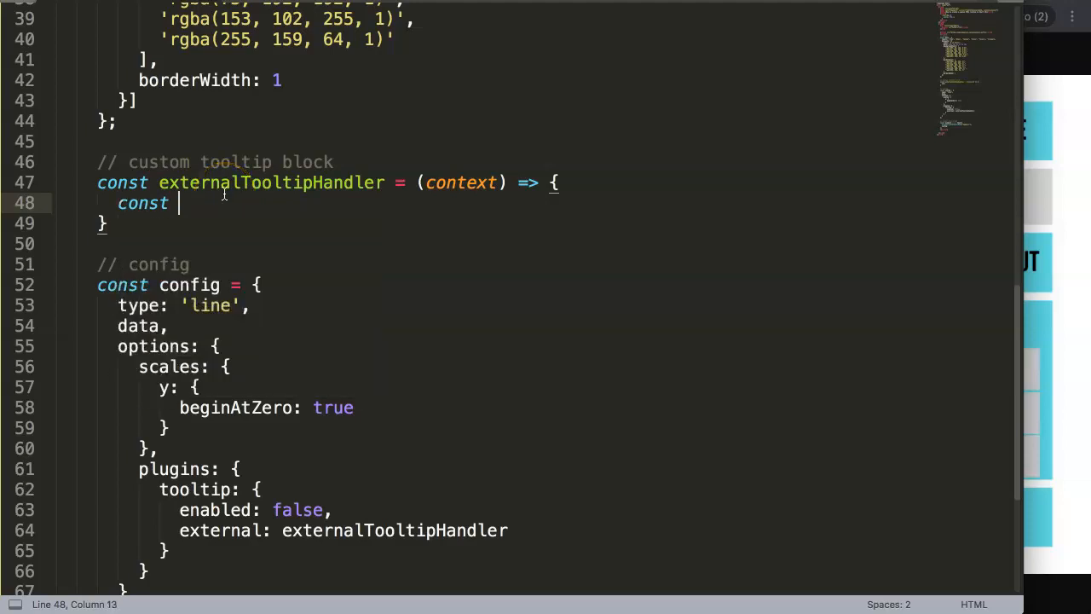
pyautogui.write('{}')
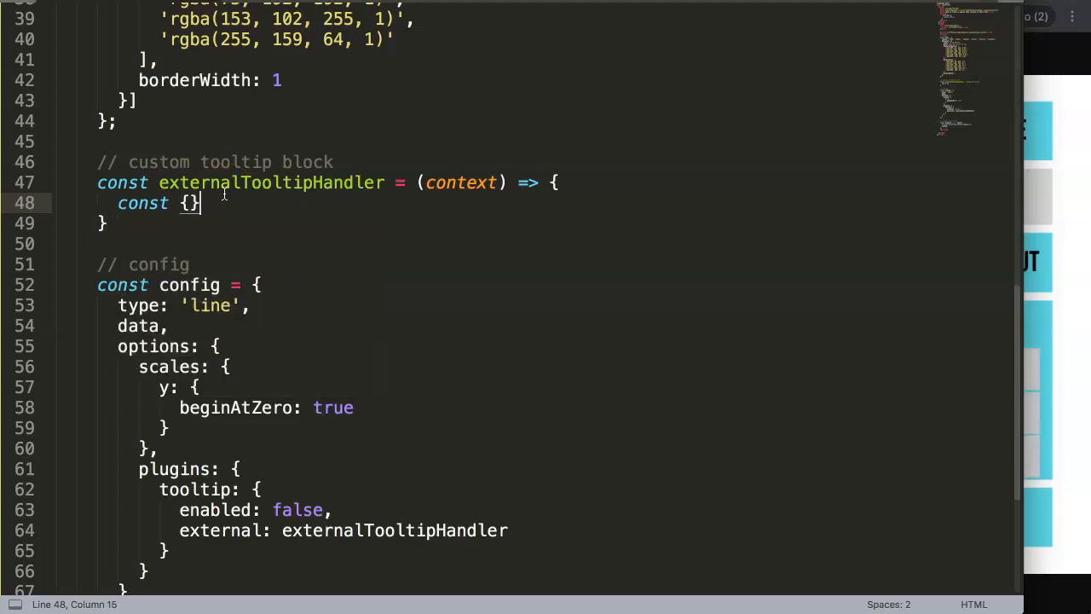
pyautogui.write('chart,')
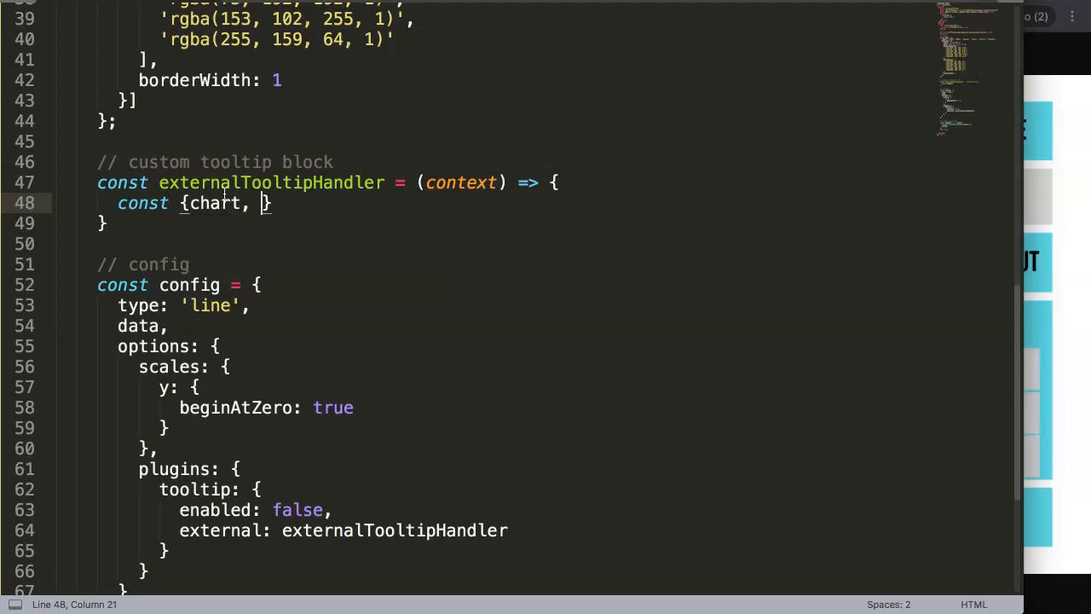
pyautogui.write('tooltip')
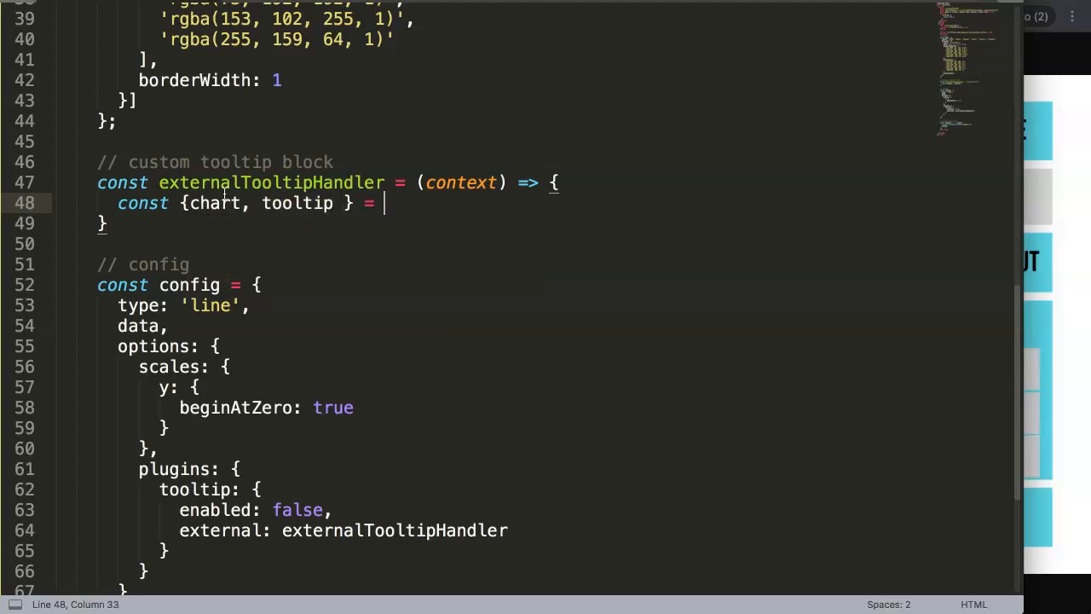
pyautogui.write('context;')
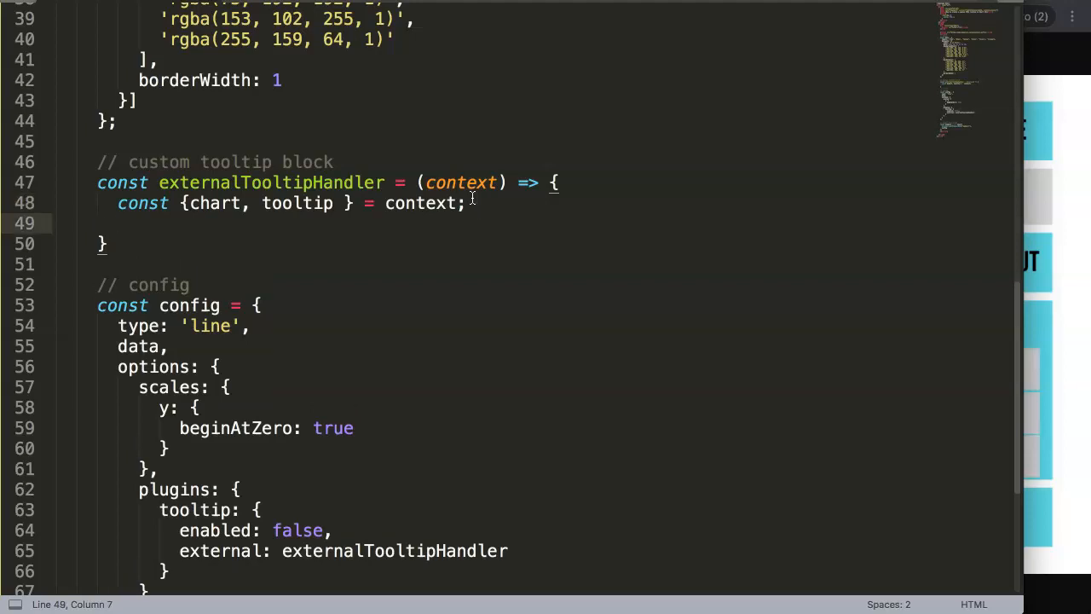
pyautogui.write('const')
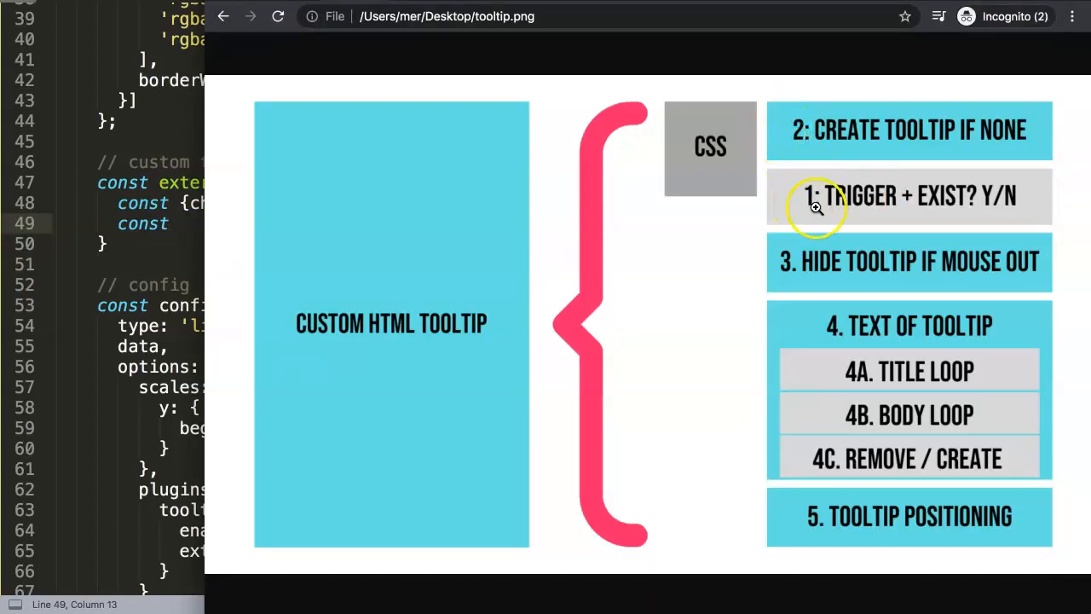
pyautogui.moveTo(788, 221)
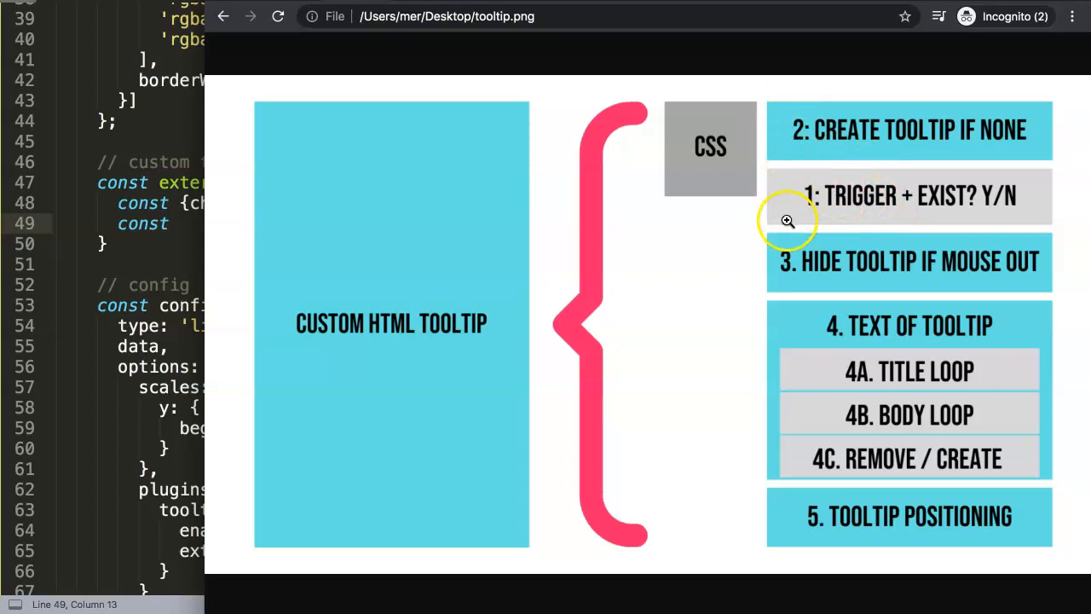
pyautogui.moveTo(1047, 128)
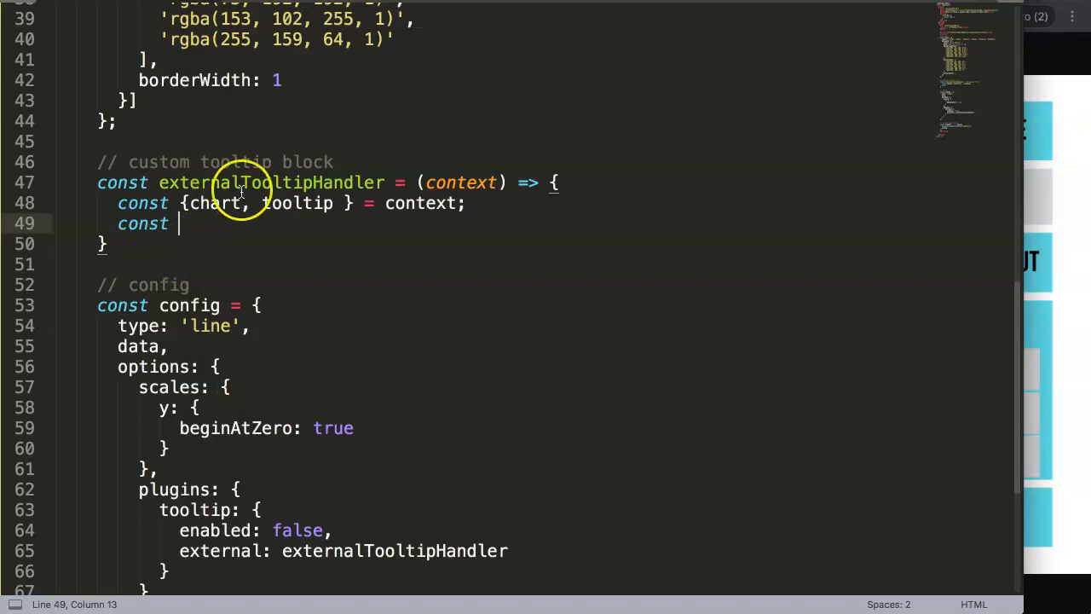
# - Label the handler with a '// 1 trigger' comment on new blank lines above it
pyautogui.press('enter')
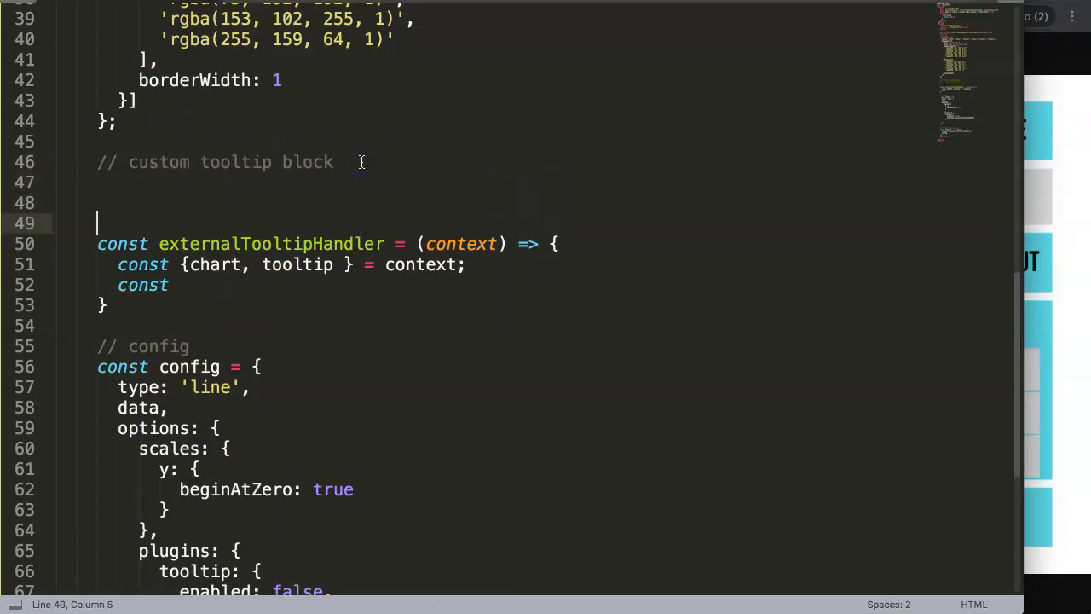
pyautogui.write('//')
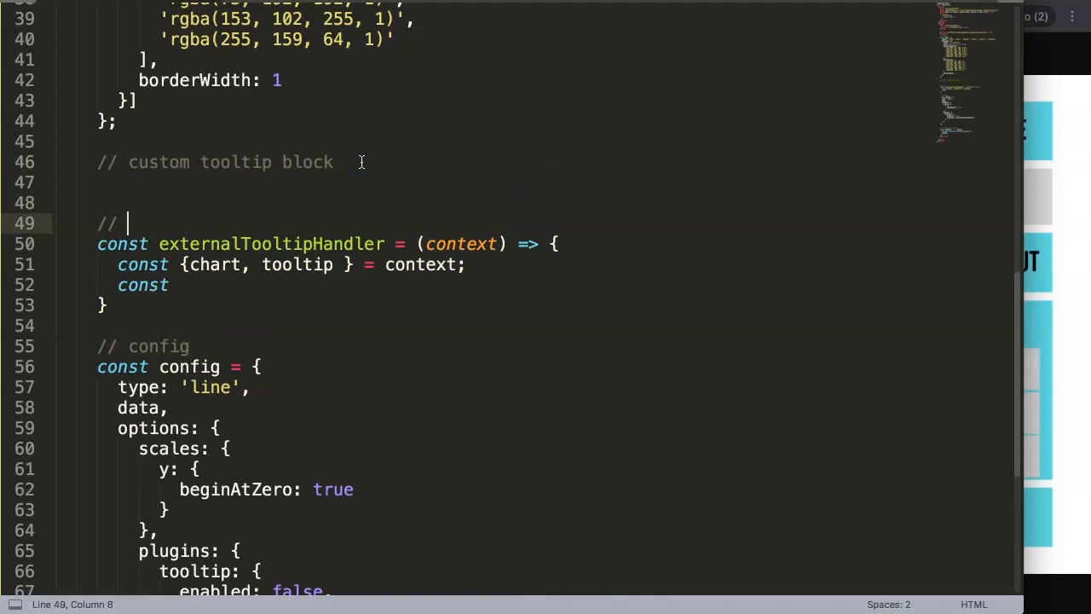
pyautogui.write('tri')
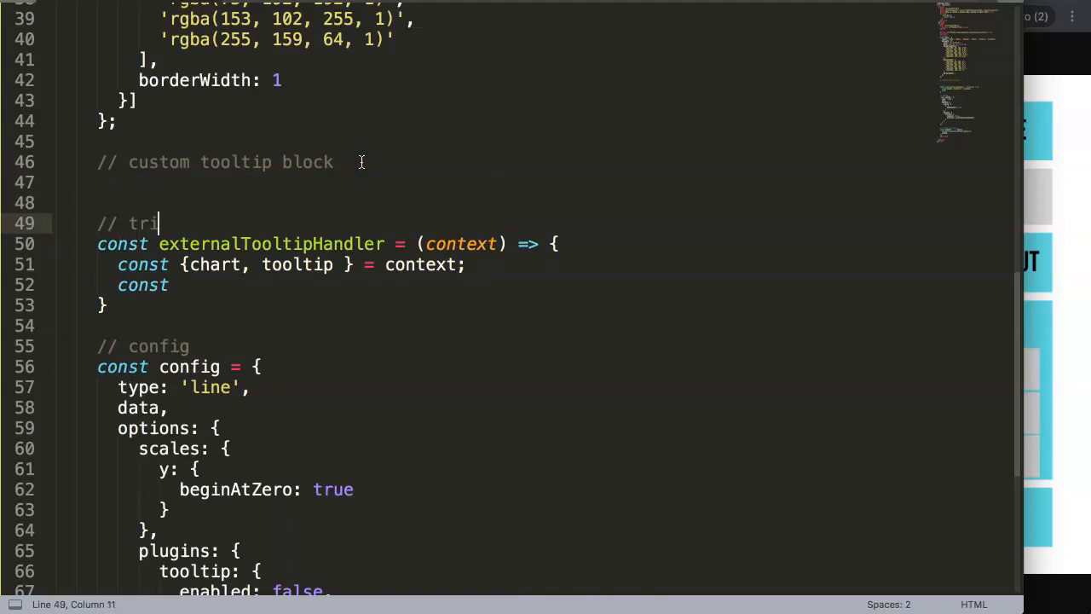
pyautogui.write('gger')
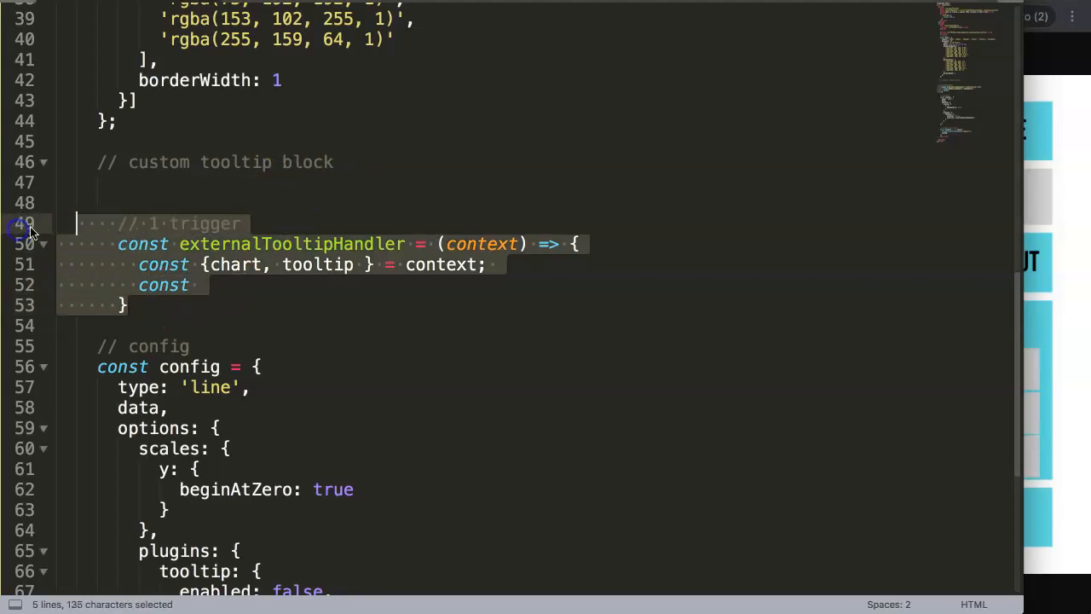
pyautogui.click(200, 285)
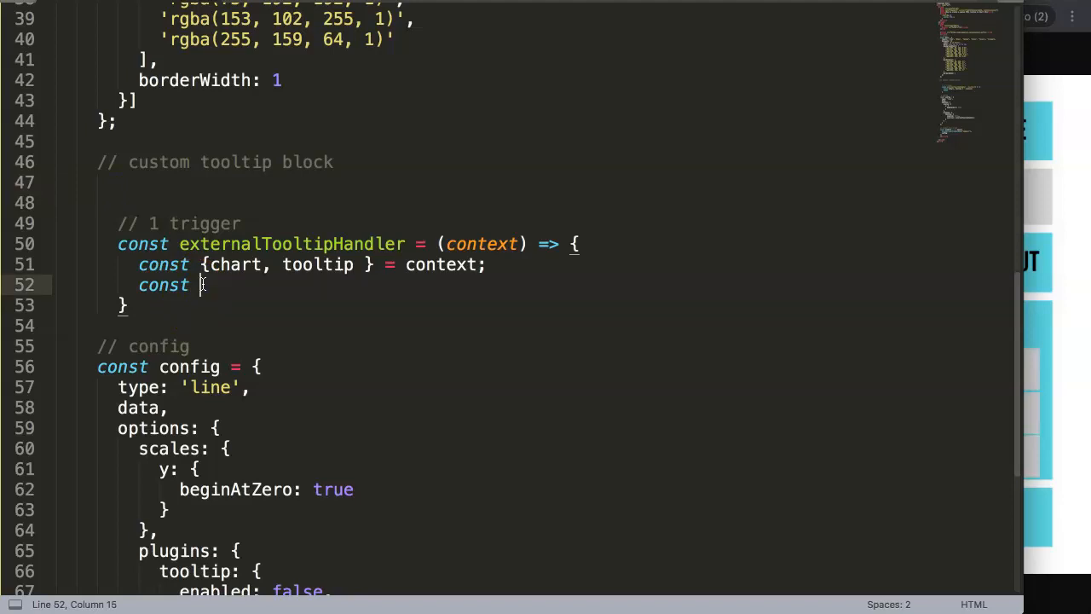
# - Complete the line as const tooltipEL = getOrCreateTooltip(chart); and open a blank line above it
pyautogui.write('tooltip')
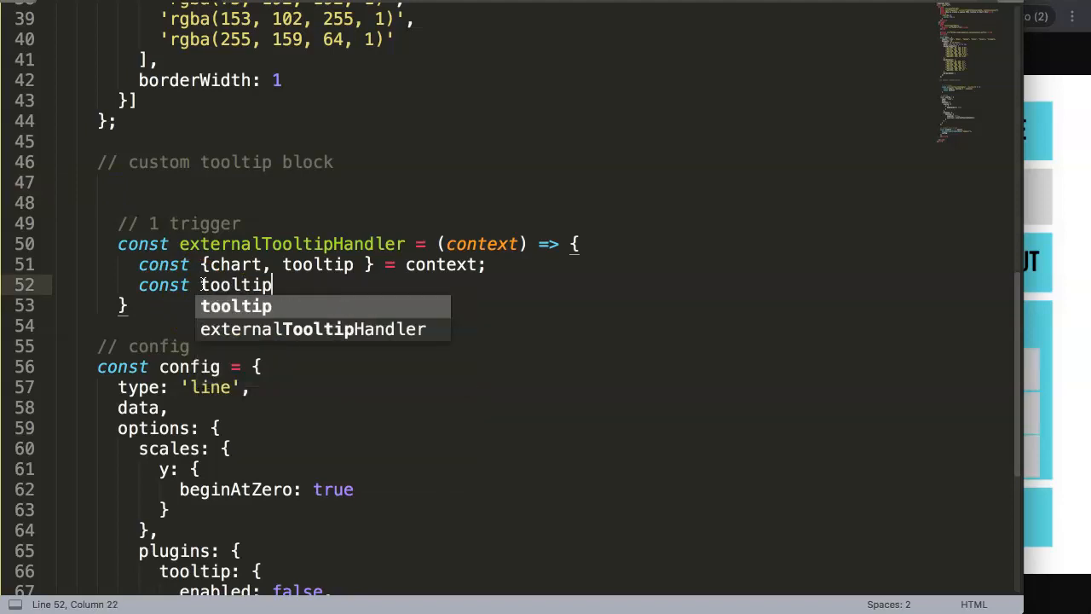
pyautogui.write('EL =')
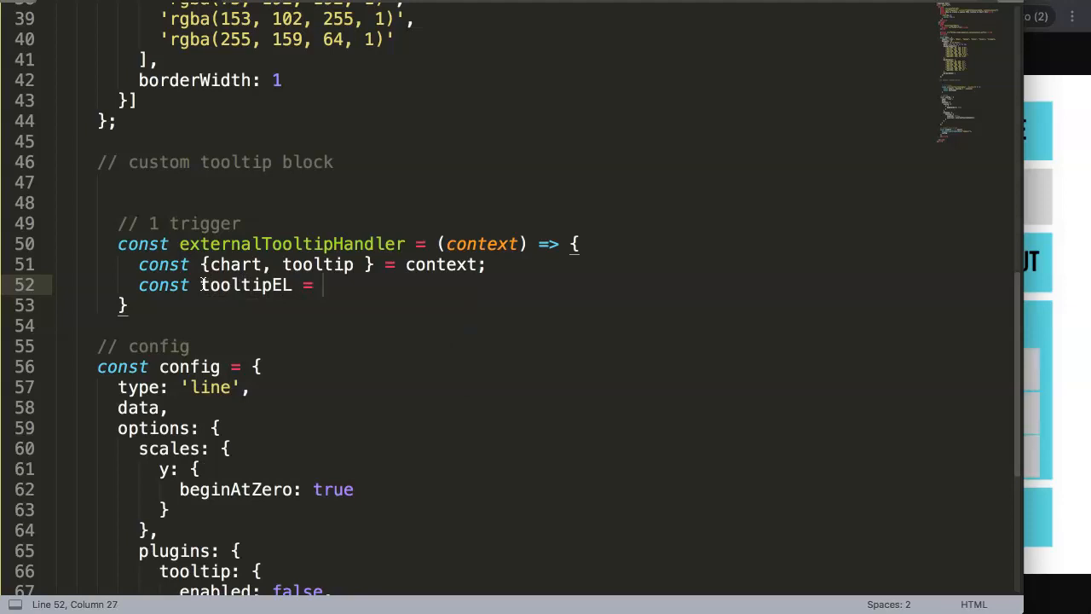
pyautogui.write('get')
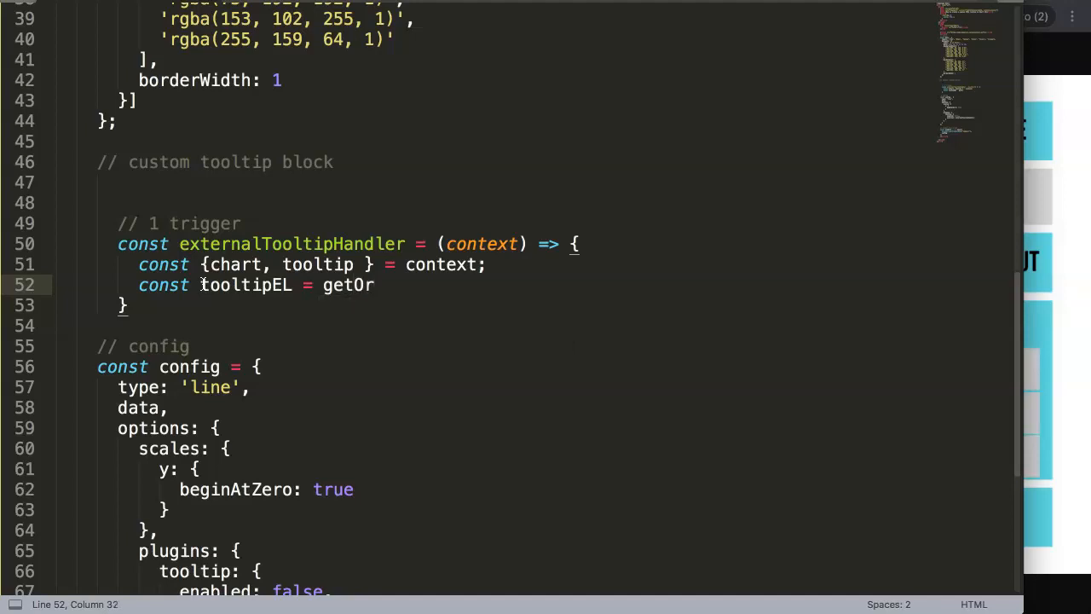
pyautogui.write('Orec')
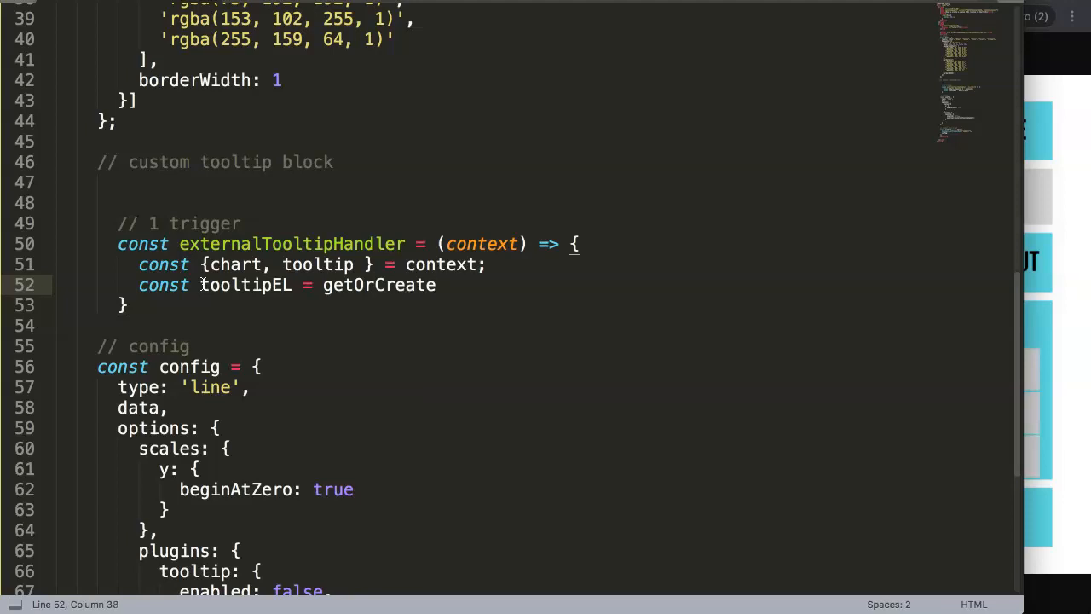
pyautogui.write('Tooltip')
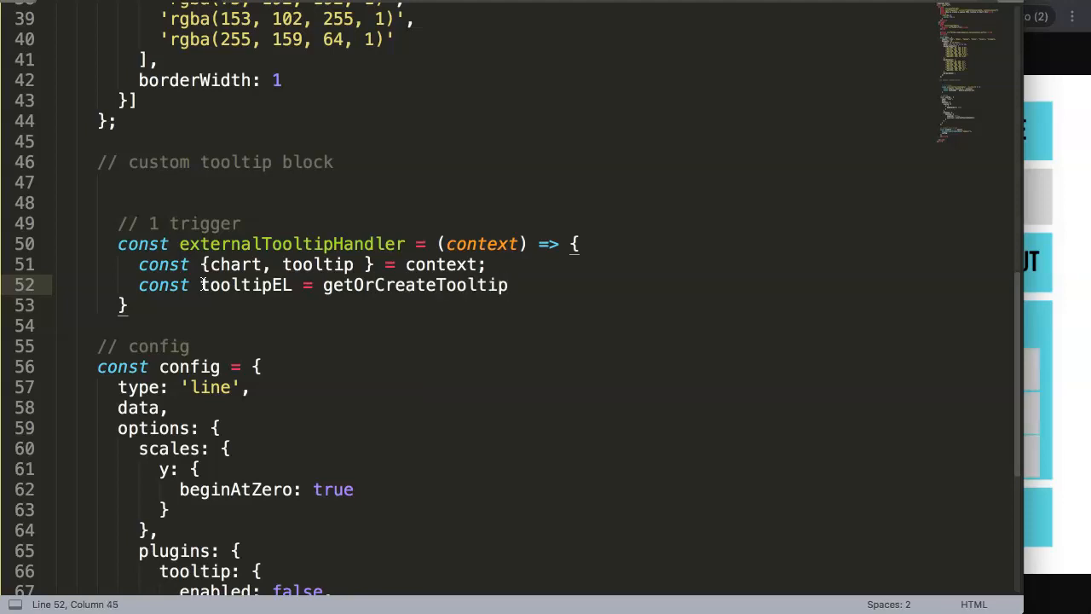
pyautogui.write('(c')
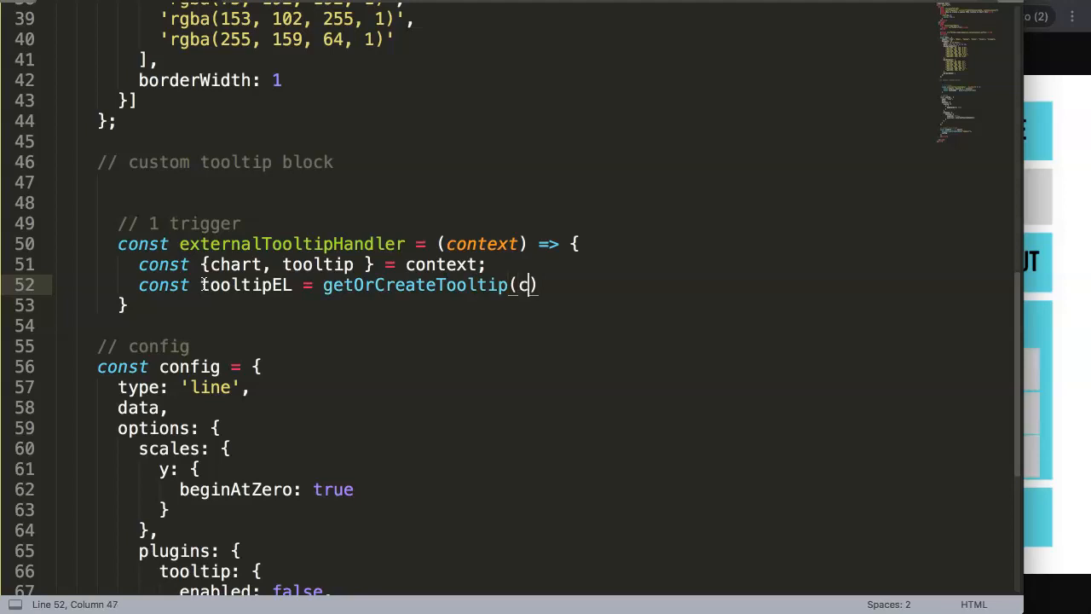
pyautogui.write('hart')
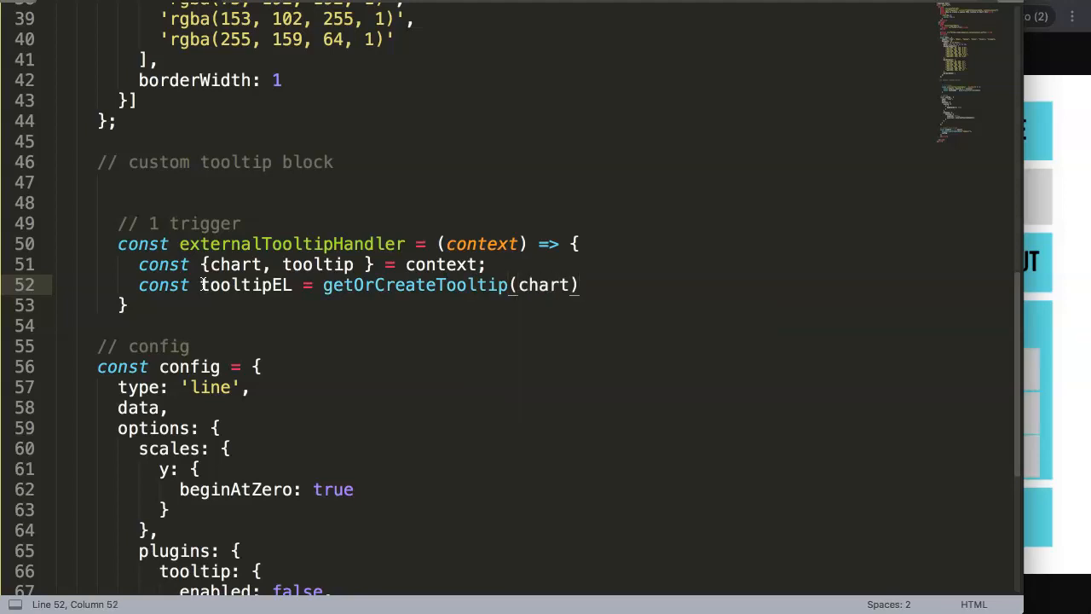
pyautogui.write(';')
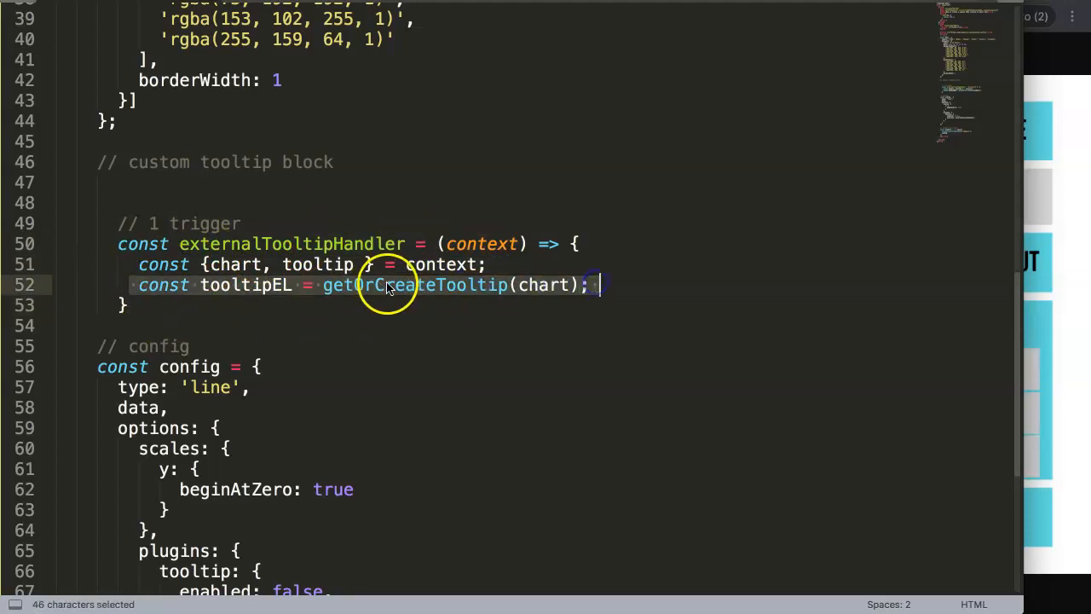
pyautogui.click(208, 304)
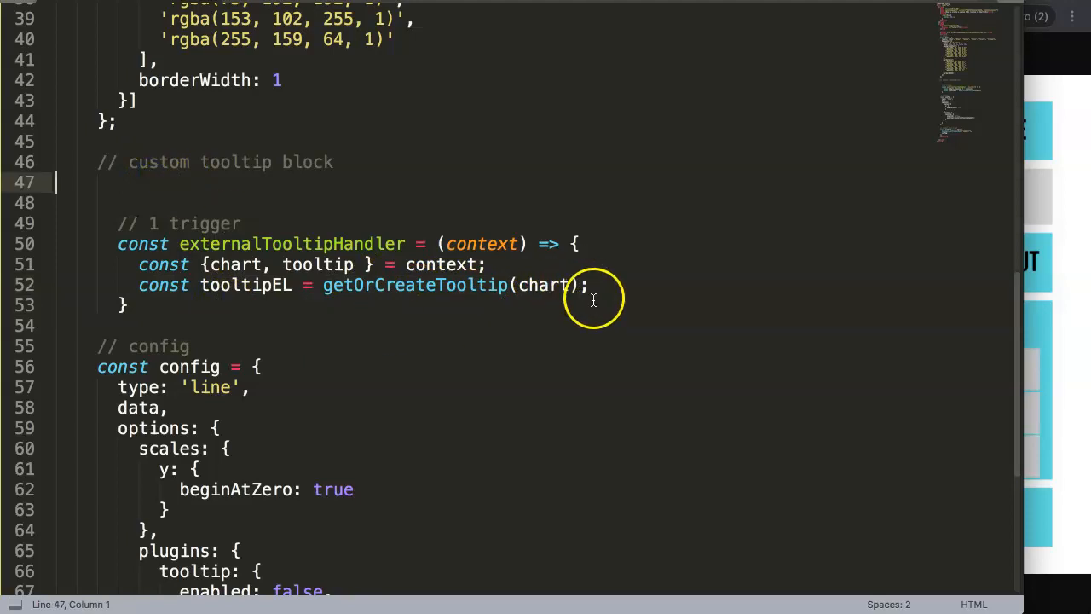
pyautogui.click(190, 181)
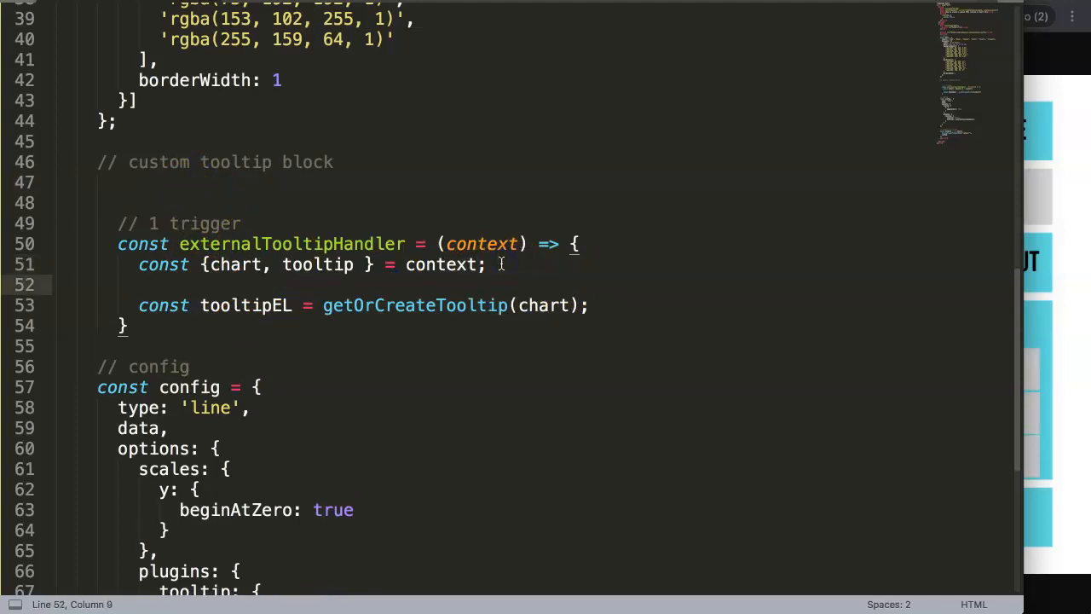
# - Add console.log(chart); inside the handler and comment out the tooltipEL line
pyautogui.write('console.')
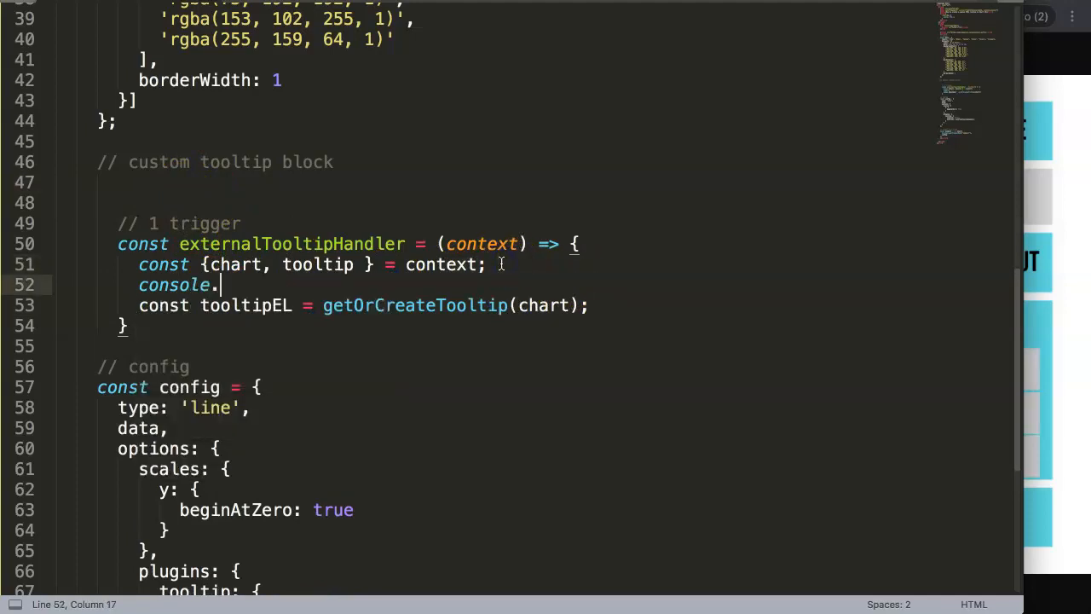
pyautogui.write('log()')
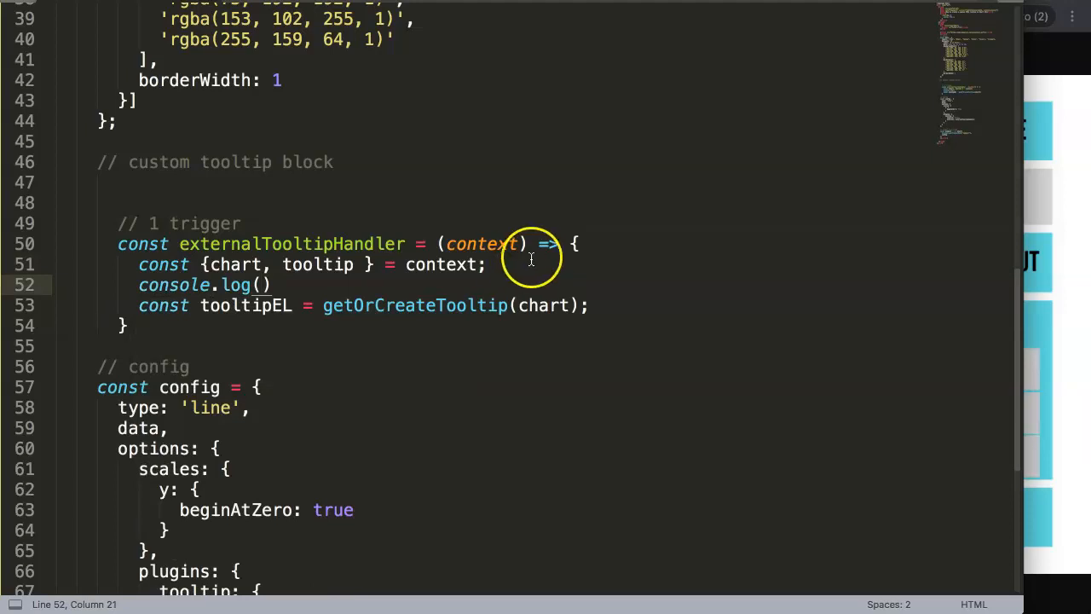
pyautogui.write('context')
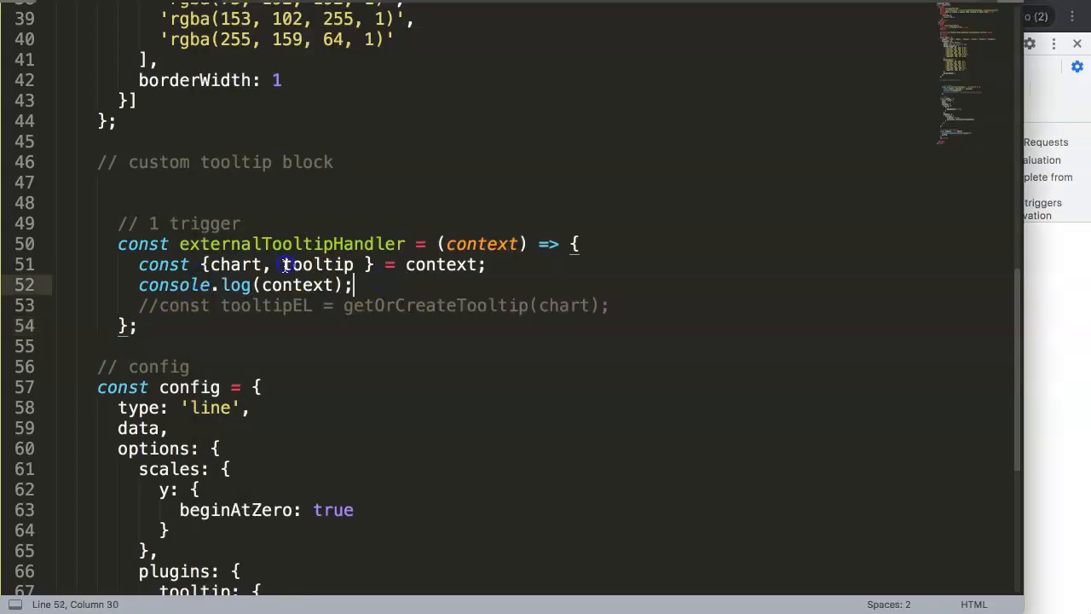
pyautogui.write('chart')
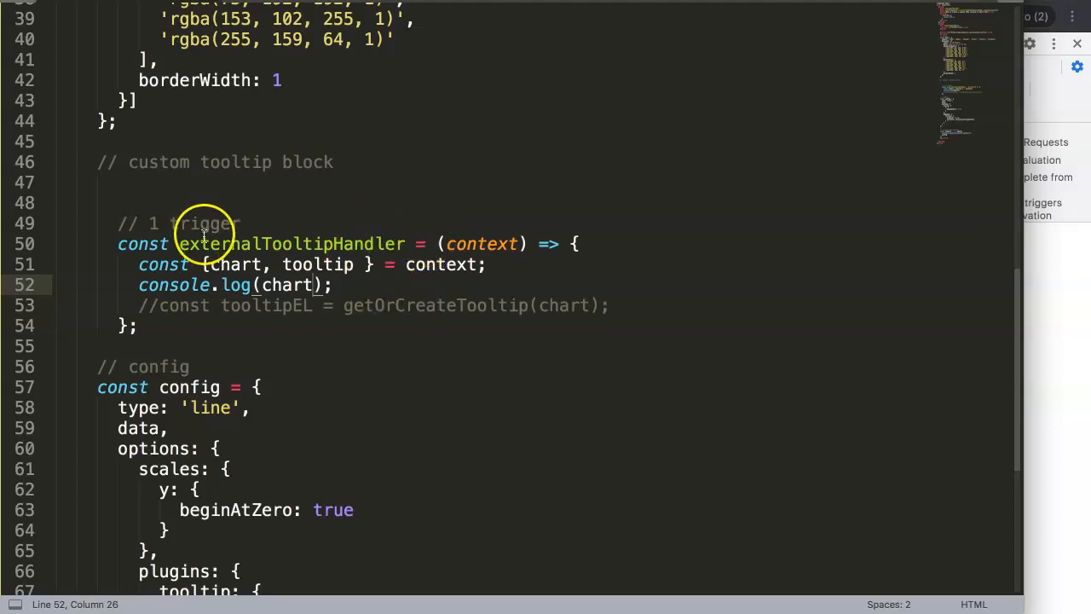
pyautogui.click(209, 181)
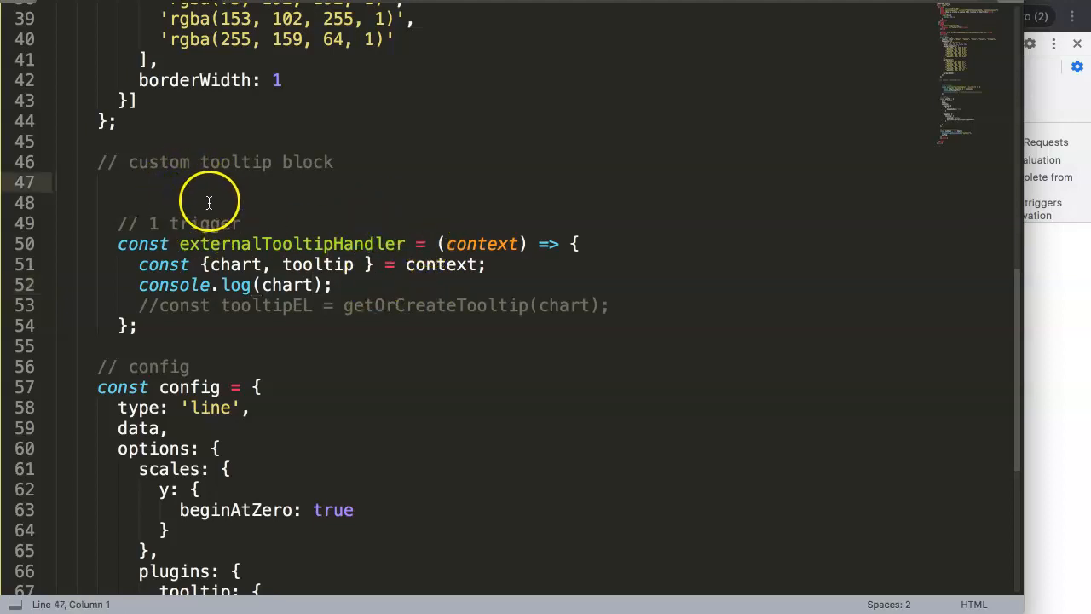